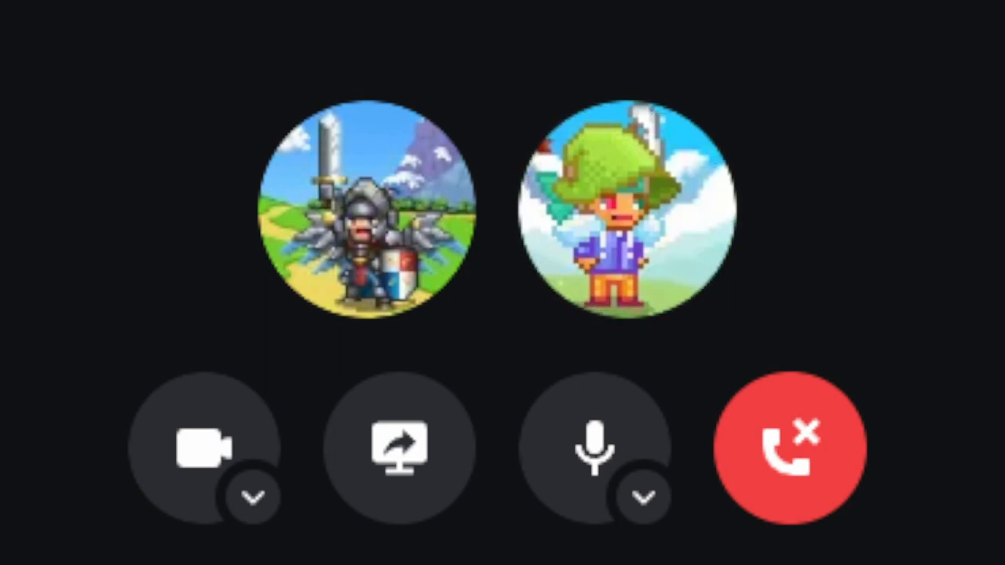
click(625, 212)
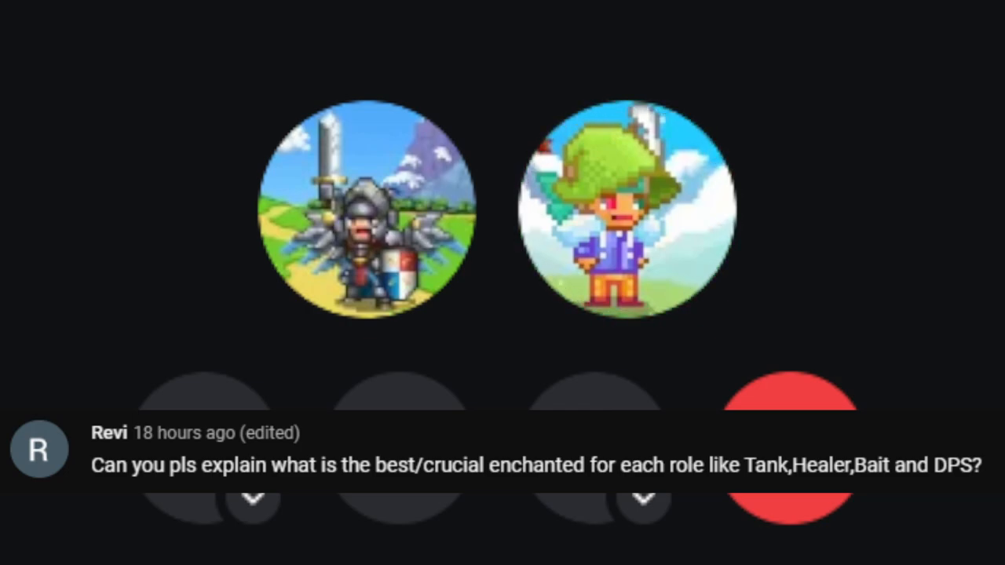
click(624, 208)
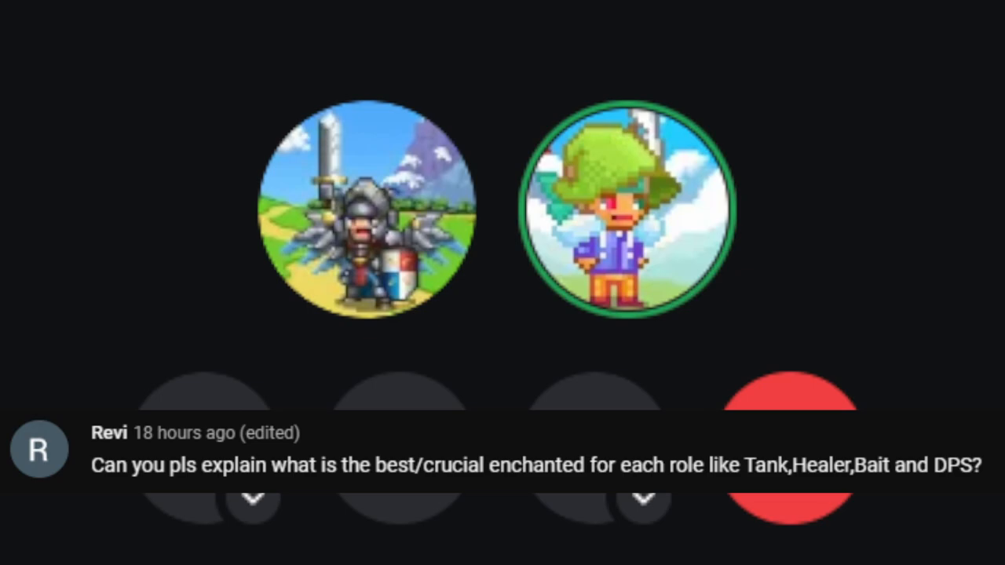